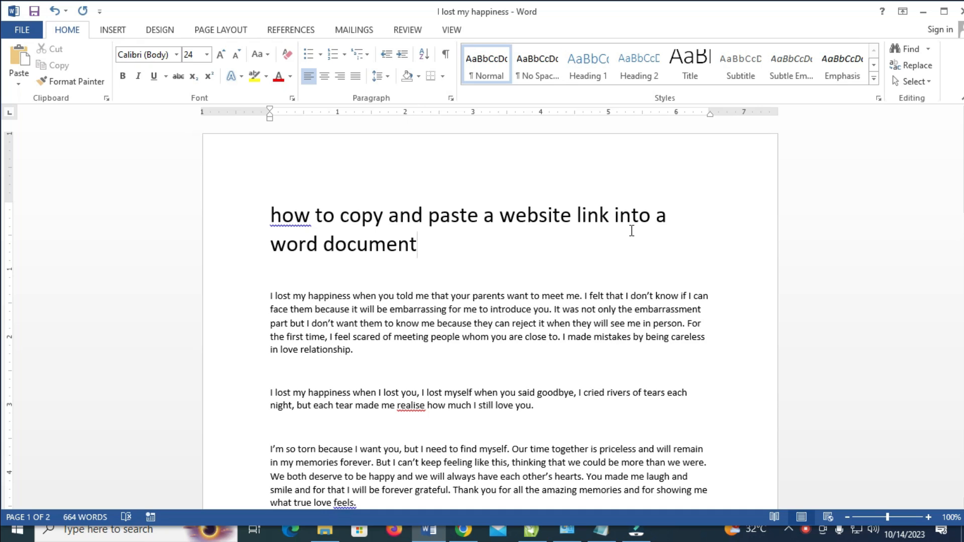
mouse_move(627, 198)
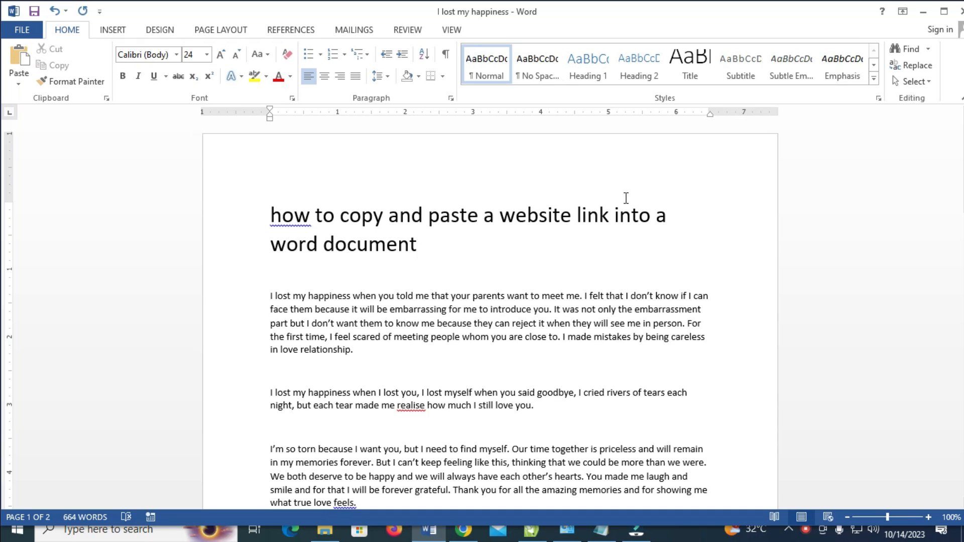
mouse_move(624, 219)
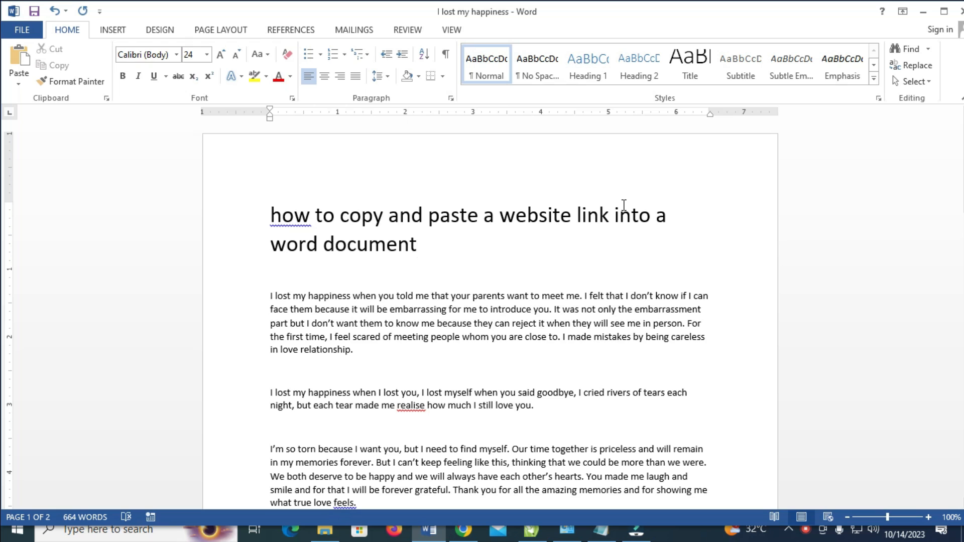
Bring up the Naijaloaded hot-vegetable-oil article in Chrome and scroll down through it.
left_click(417, 244)
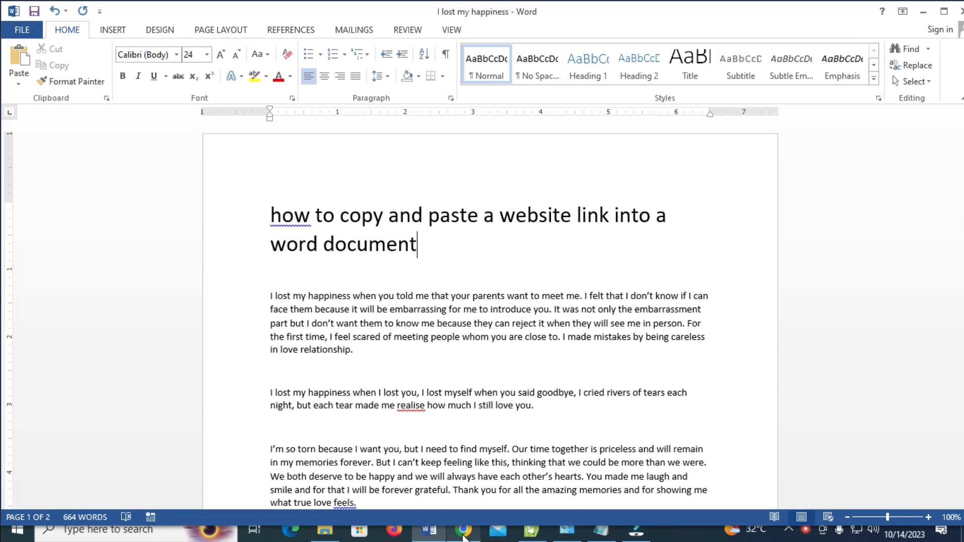
left_click(460, 530)
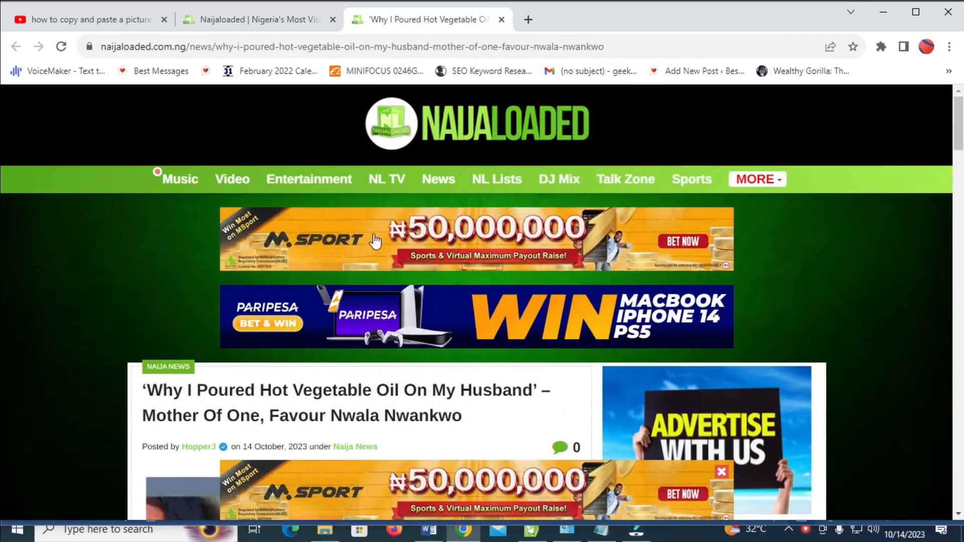
scroll("down", 3)
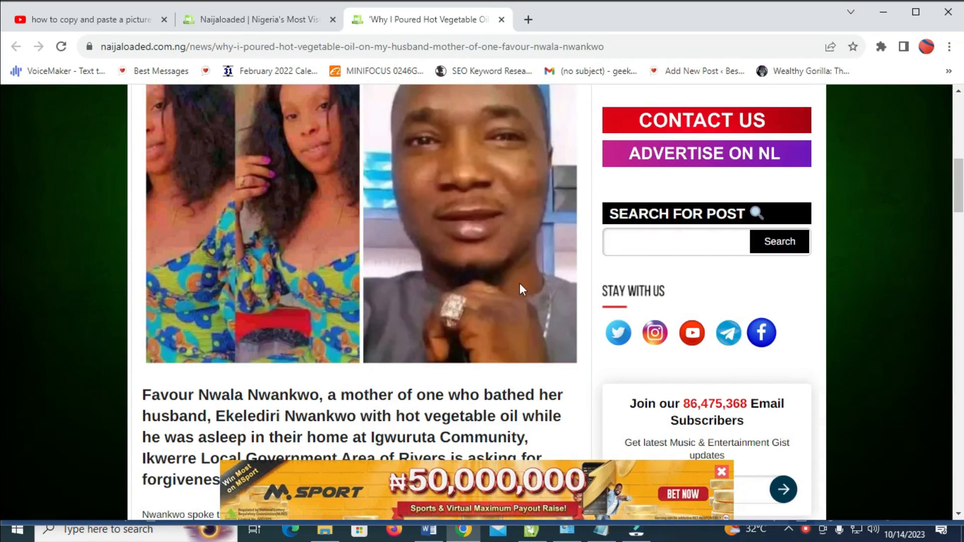
scroll("down", 3)
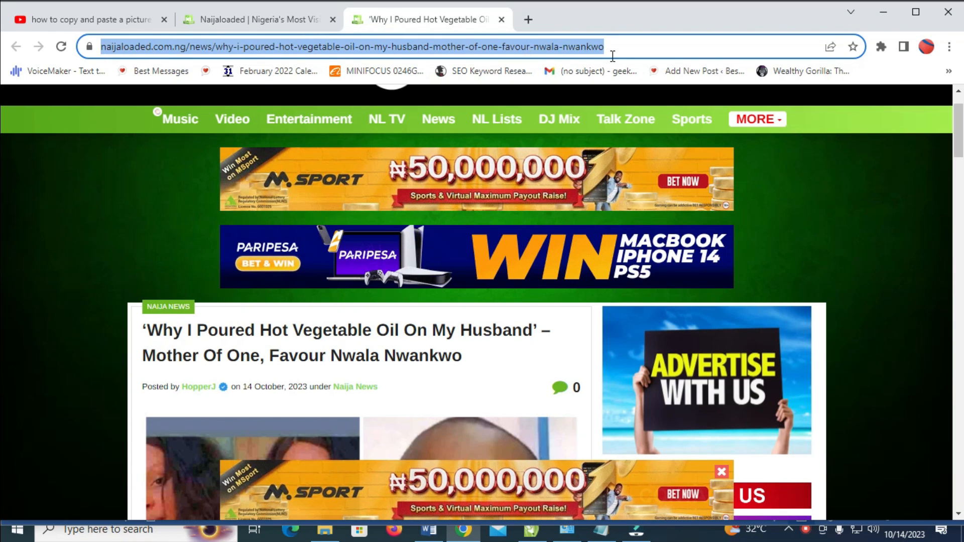
Copy the highlighted article URL from the address bar and return to the Word document.
right_click(537, 47)
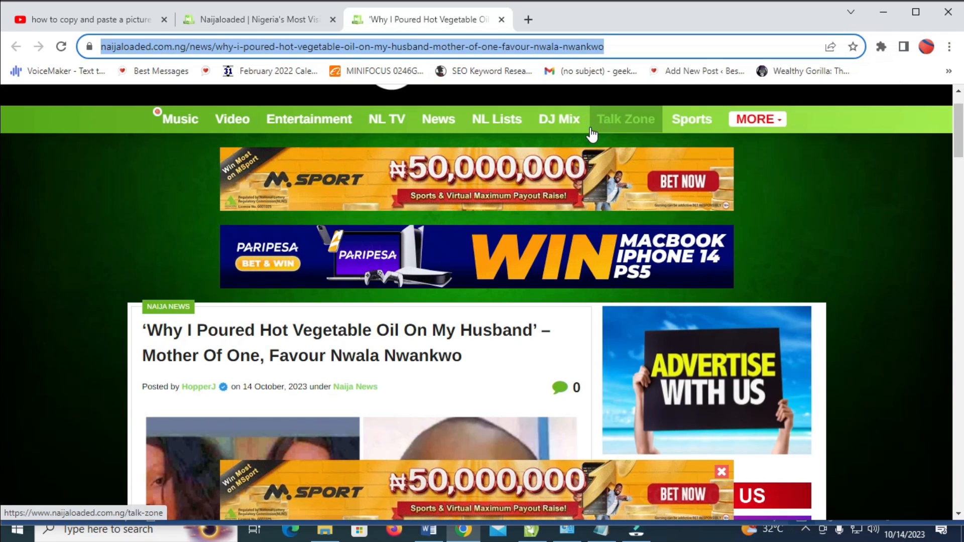
mouse_move(488, 271)
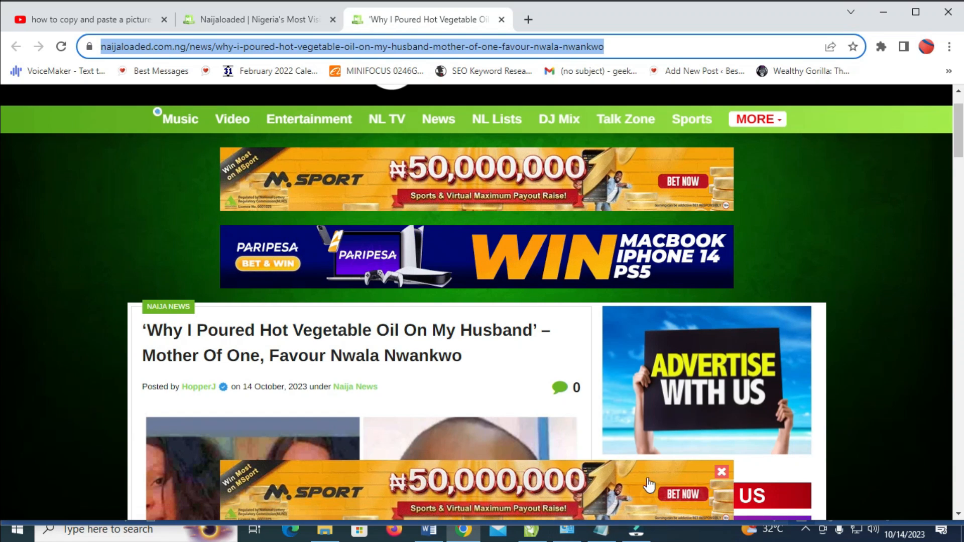
mouse_move(679, 463)
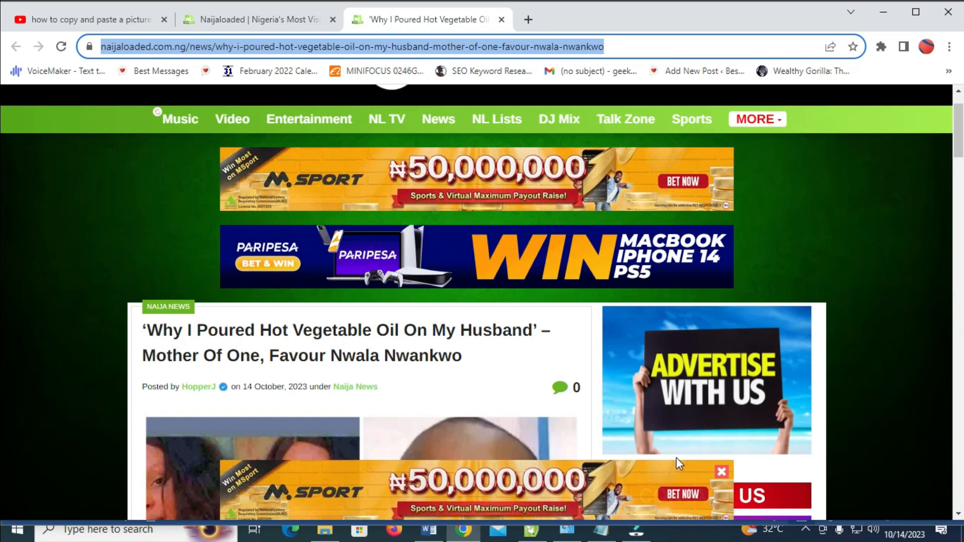
left_click(426, 529)
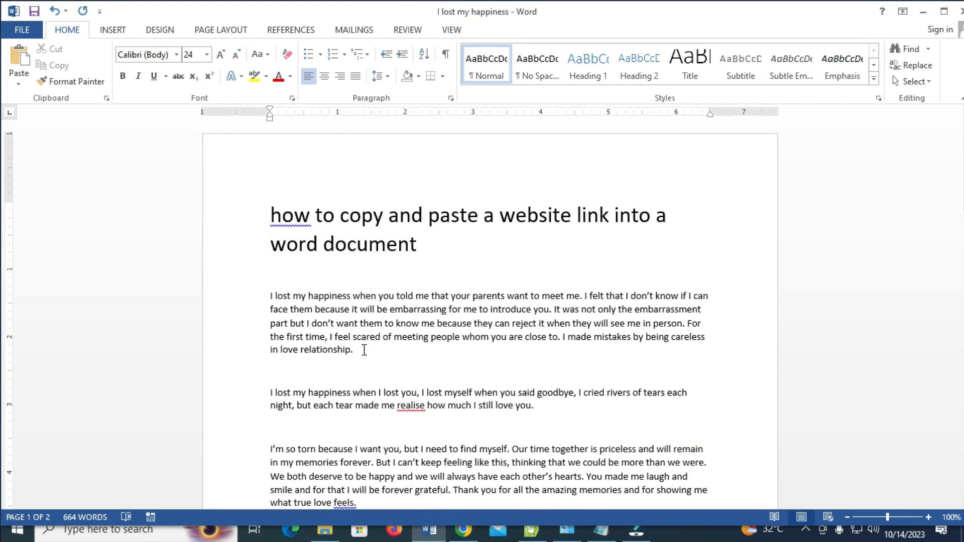
Place the insertion point on the empty line below the 'sorry we hurt each other' sentence on page two.
scroll("down", 3)
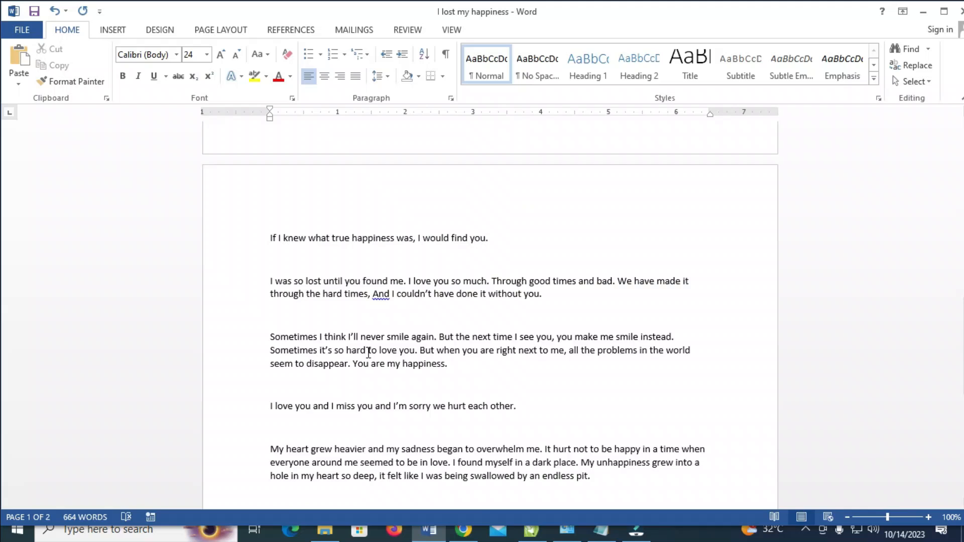
scroll("down", 3)
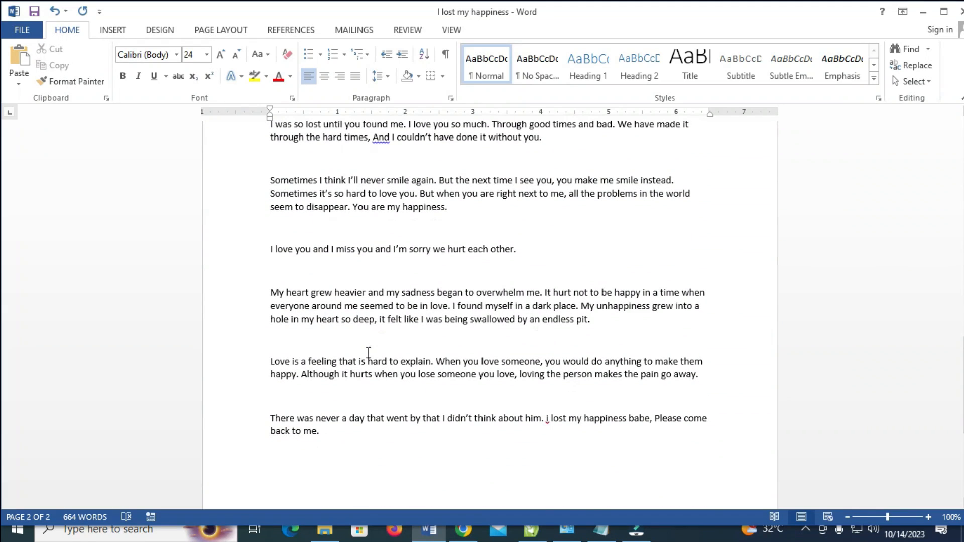
left_click(271, 270)
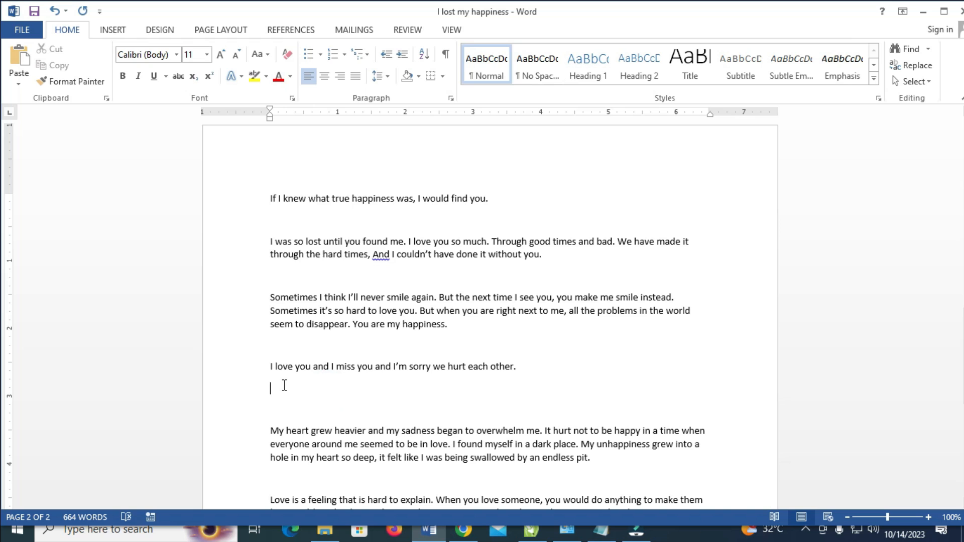
Paste the article URL as Keep Text Only on that line and leave the cursor after it.
right_click(271, 387)
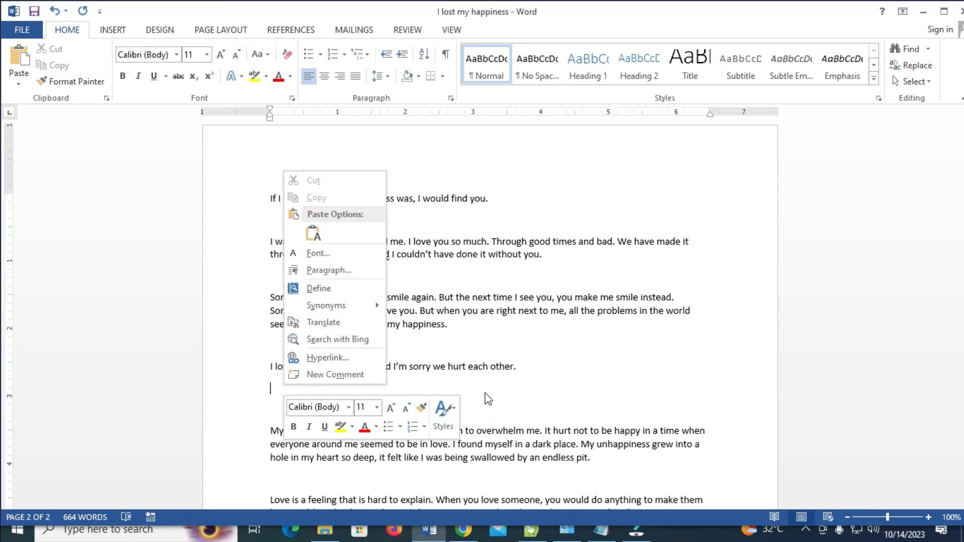
left_click(314, 232)
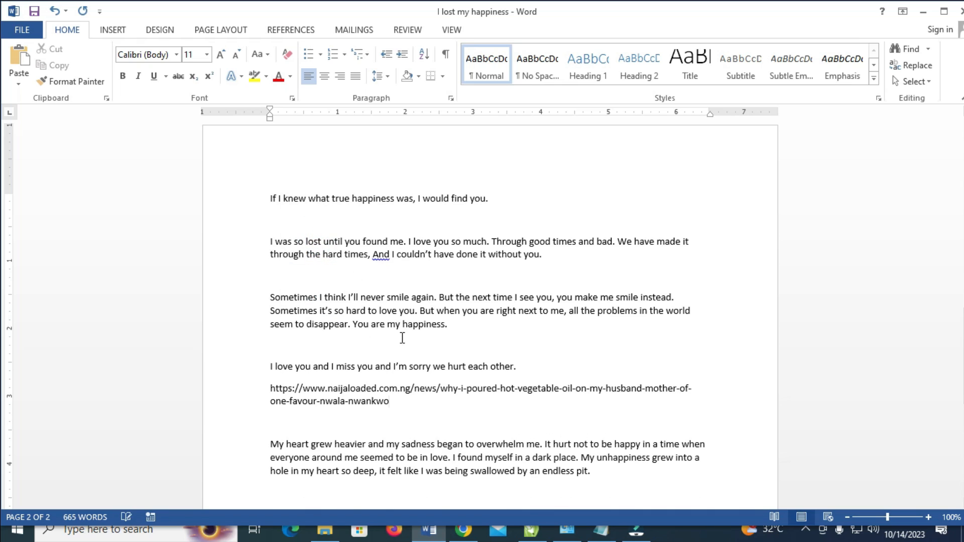
left_click(390, 402)
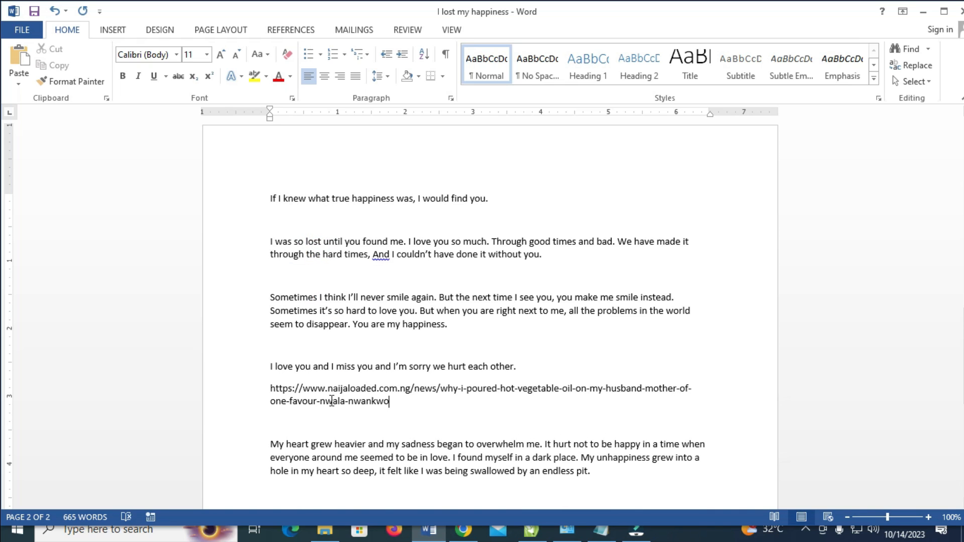
mouse_move(405, 421)
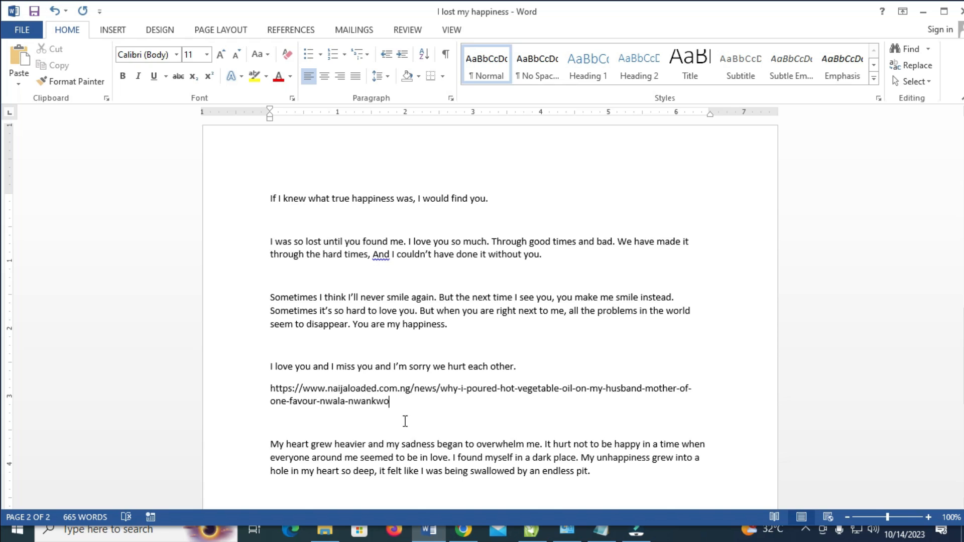
mouse_move(413, 444)
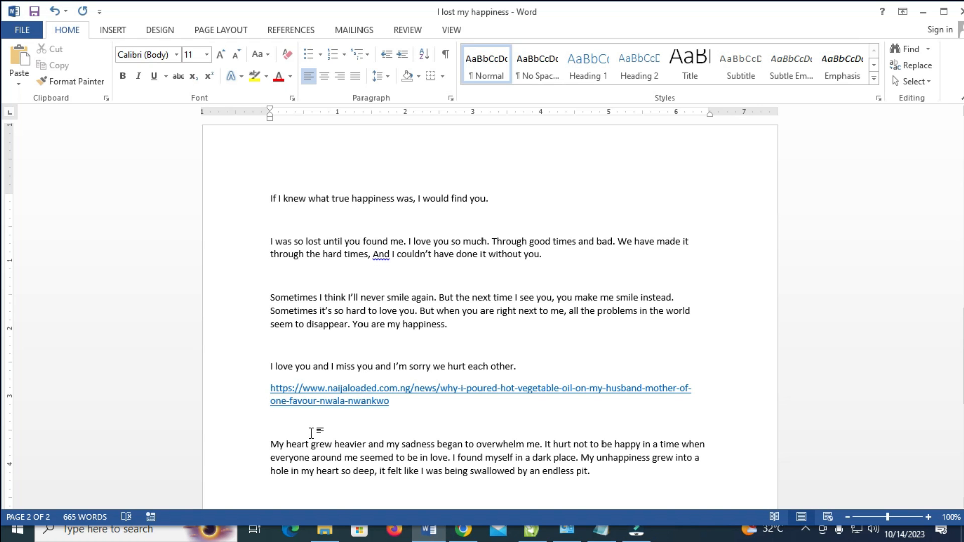
mouse_move(329, 402)
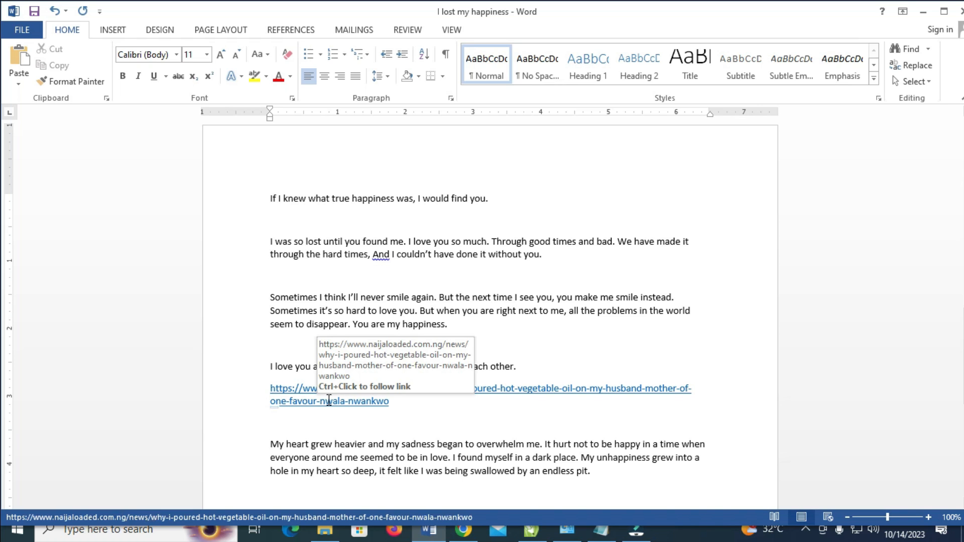